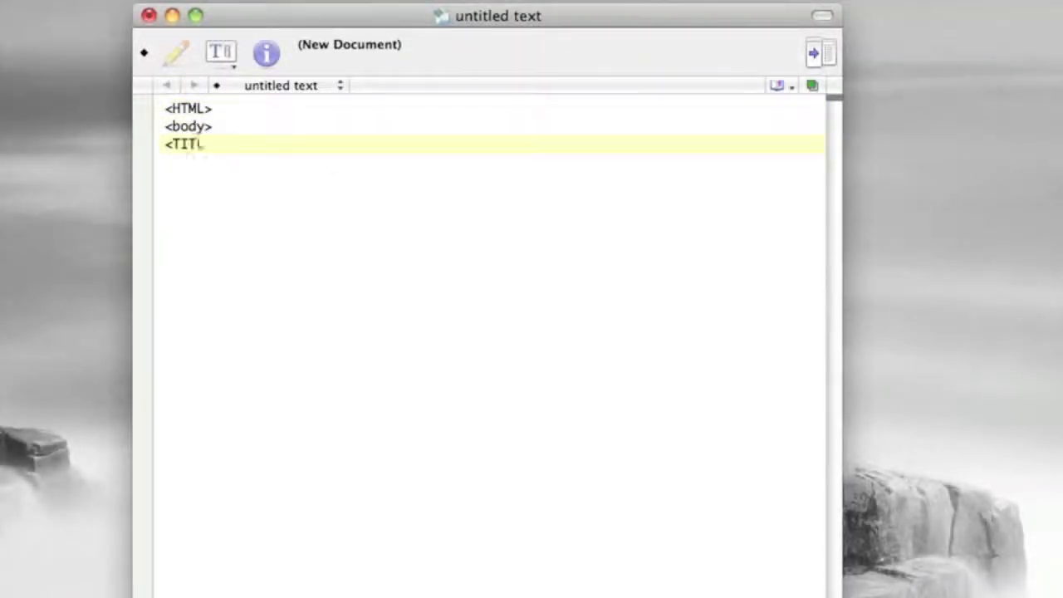
Step: Write the HTML title "Hello There" and an h1 heading "Codeable Videos Start Now!!!"
{"action": "type", "text": "E>\"Hello There\"</Title>"}
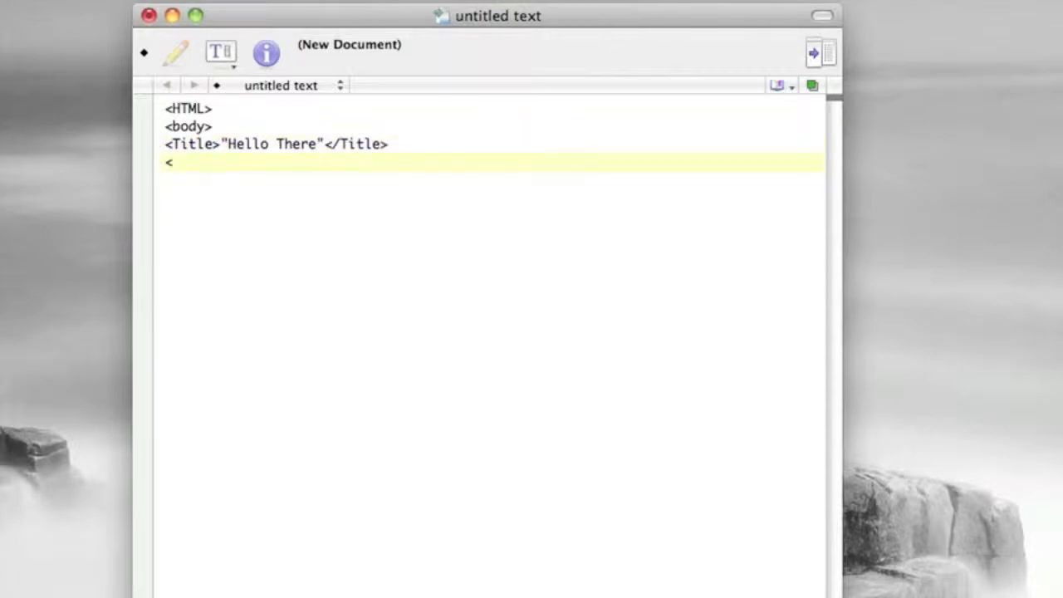
{"action": "type", "text": "h1>\"Codeable Videos Start Now!!!</h1>"}
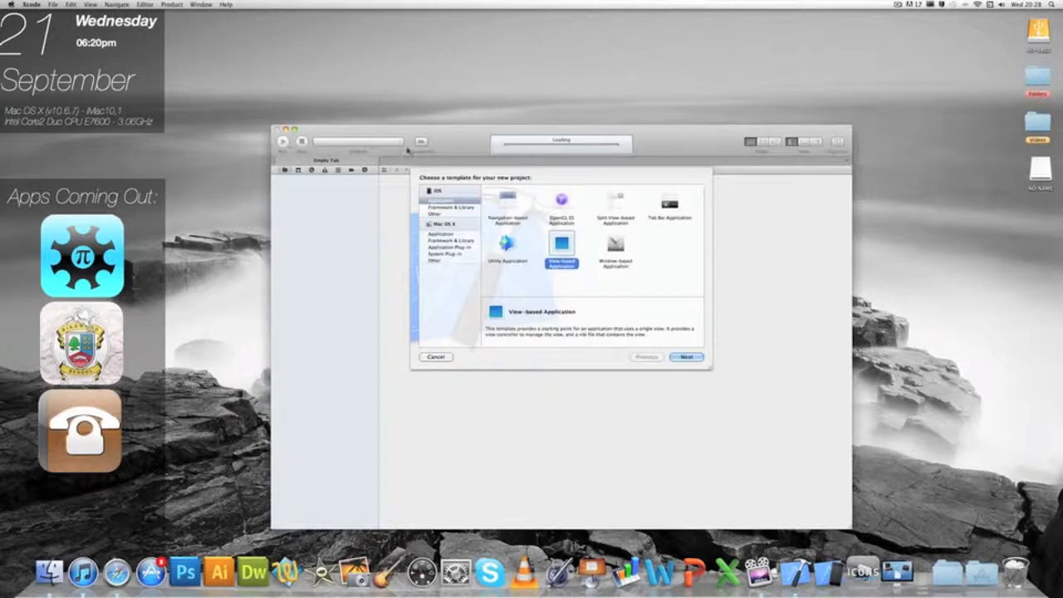
Step: Create a View-based iPhone application named Changing Xcode Project App Name and proceed to the save step
{"action": "left_click", "coordinate": [684, 357]}
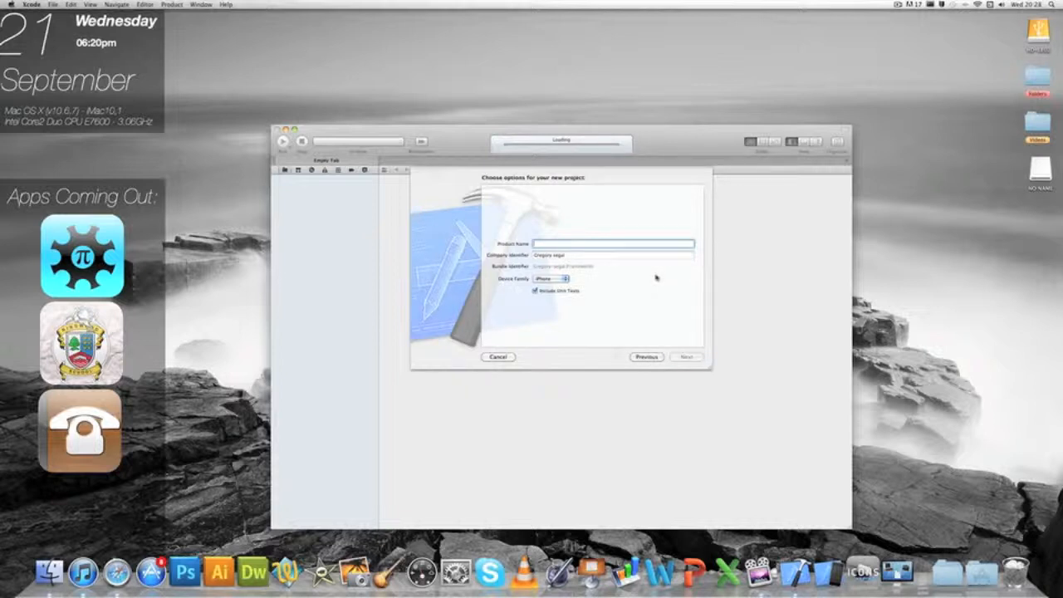
{"action": "type", "text": "Changing Xcode Project App Name"}
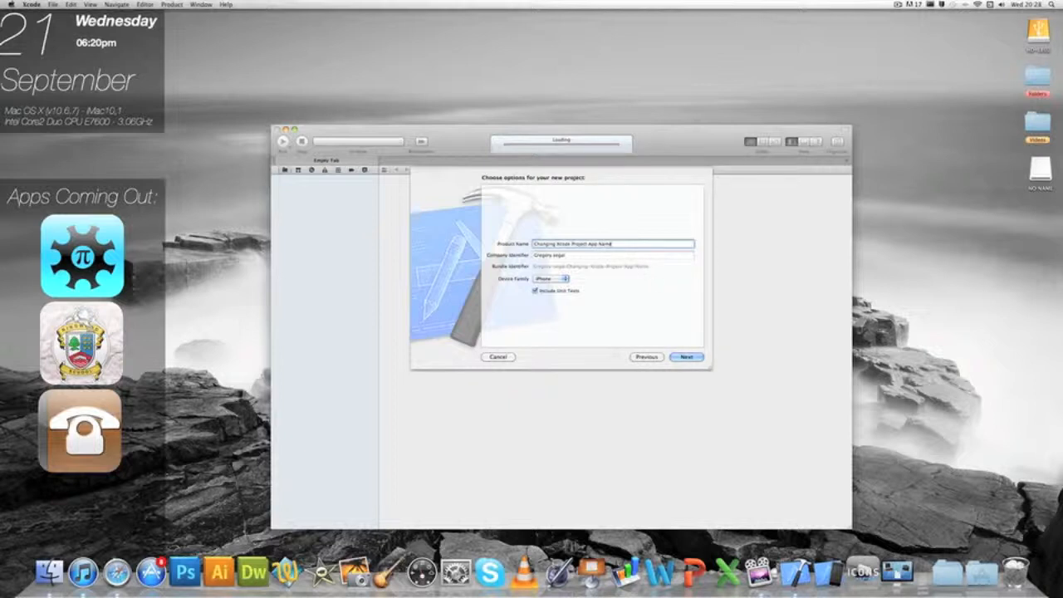
{"action": "left_click", "coordinate": [686, 357]}
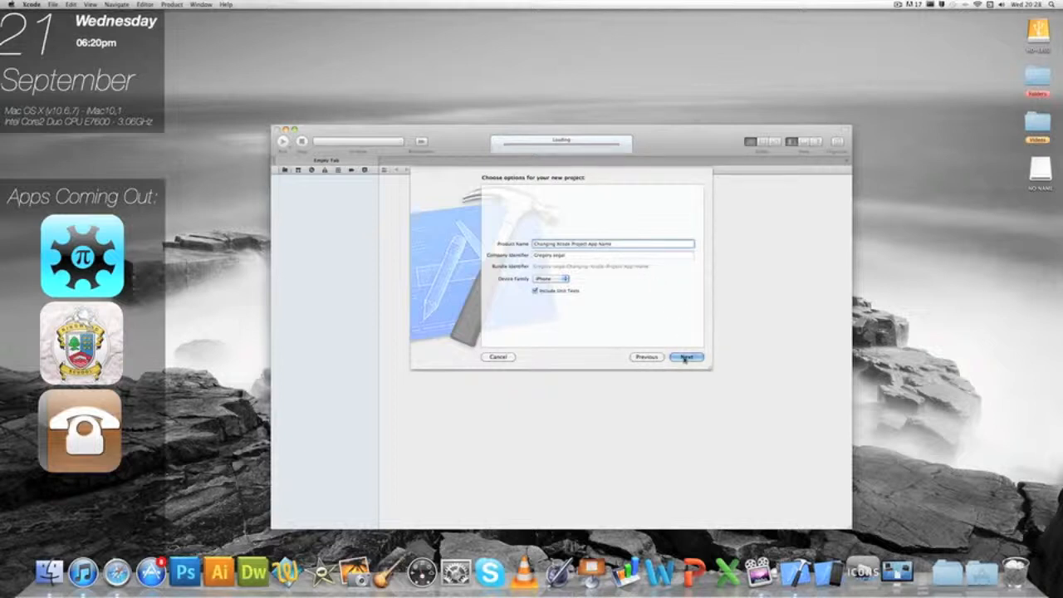
{"action": "left_click", "coordinate": [684, 355]}
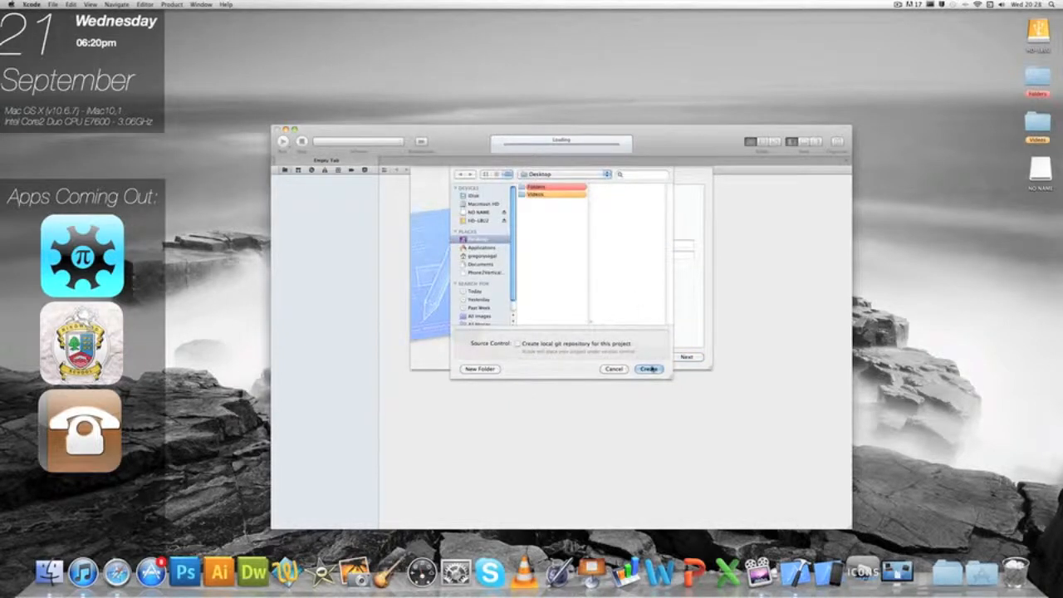
Step: Create the project on the Desktop so it opens at its target summary
{"action": "left_click", "coordinate": [646, 369]}
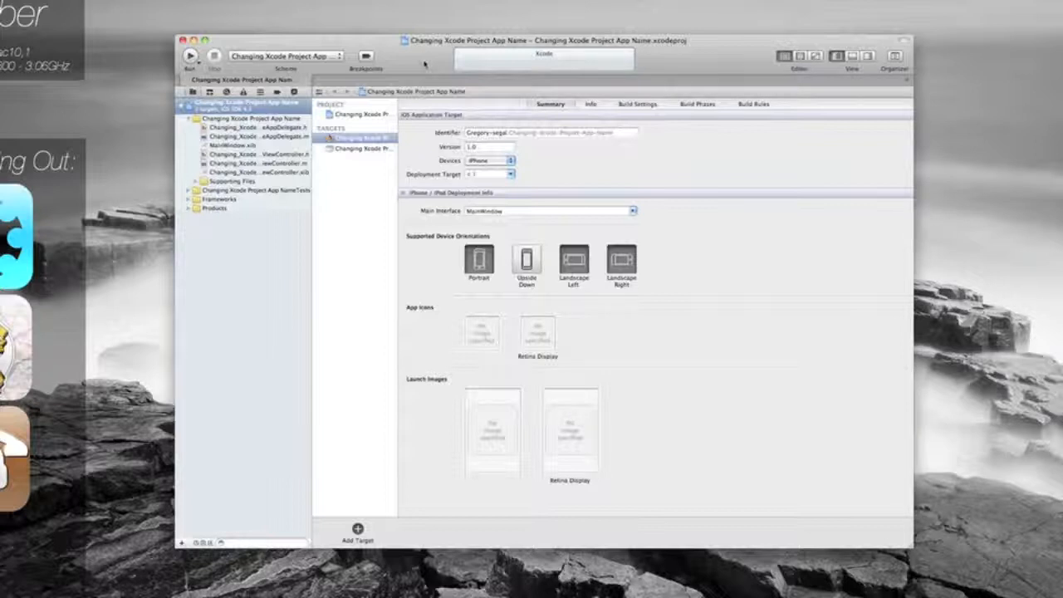
Step: Select the iPhone 4.3 Simulator destination and build and run the app
{"action": "left_click", "coordinate": [284, 57]}
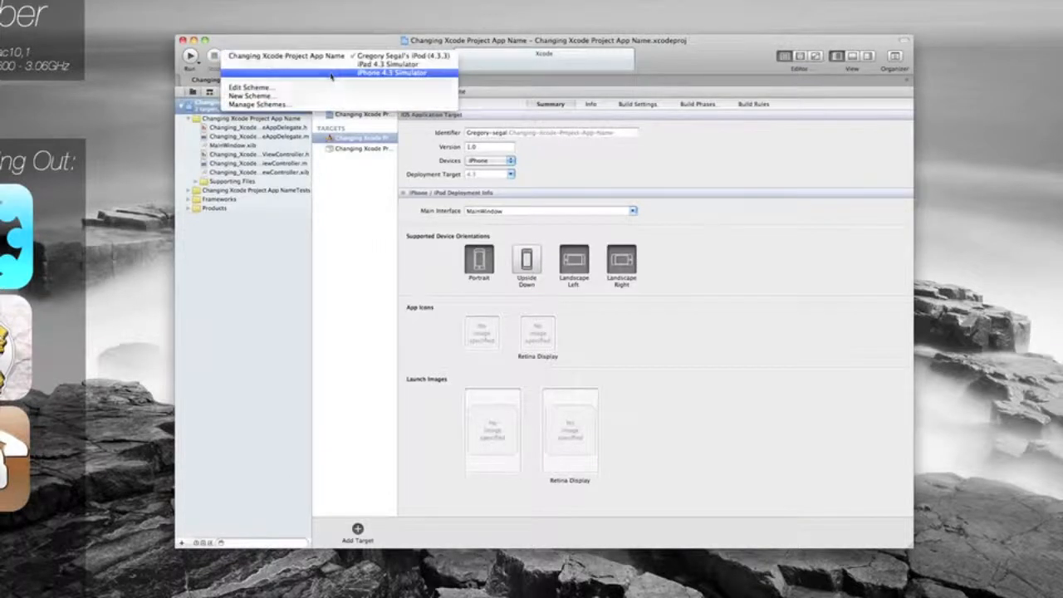
{"action": "left_click", "coordinate": [399, 73]}
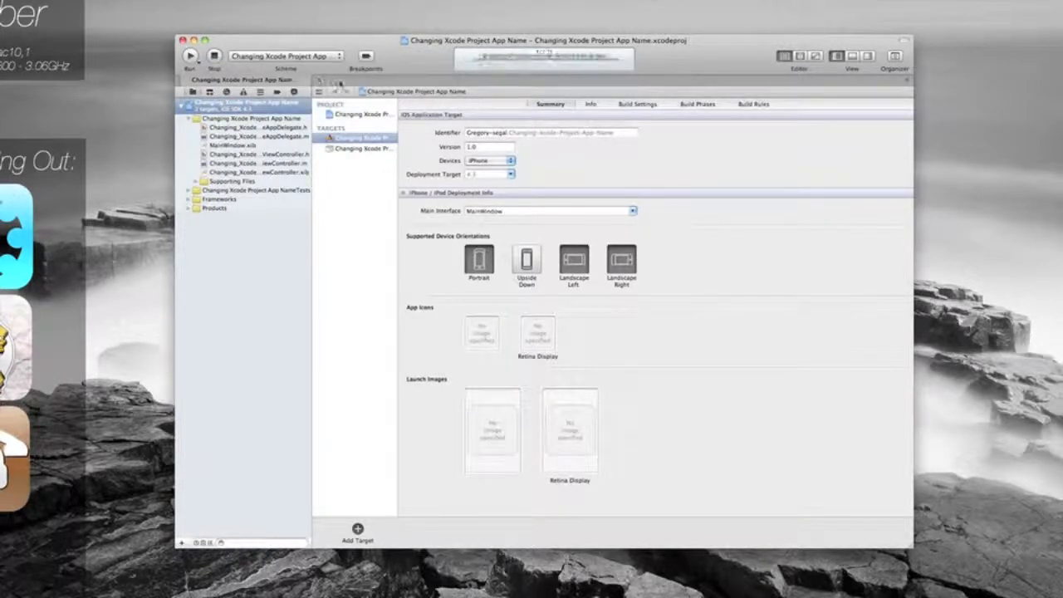
{"action": "left_click", "coordinate": [190, 55]}
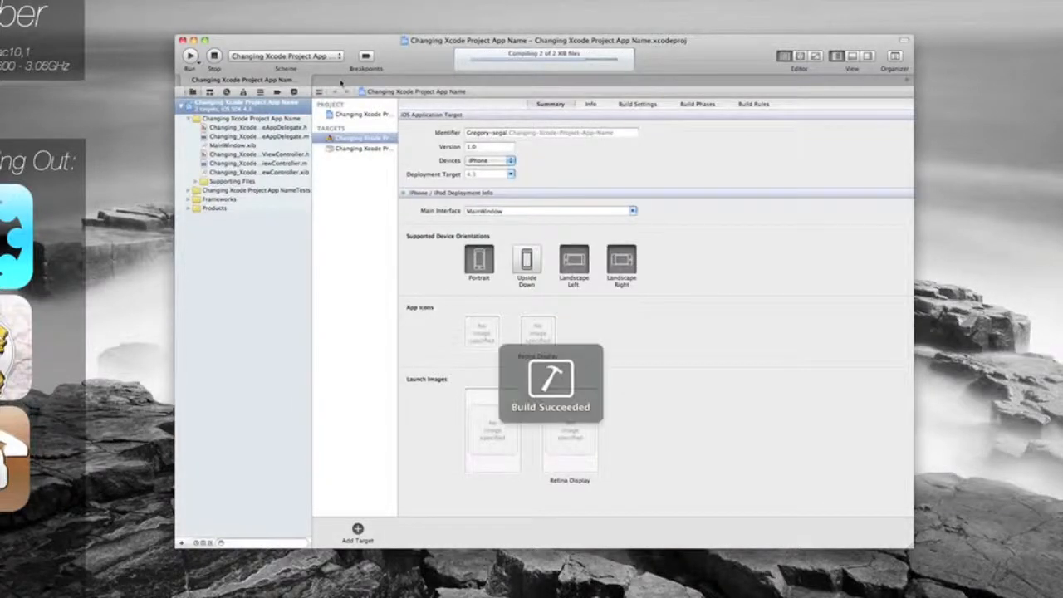
{"action": "left_click", "coordinate": [190, 55]}
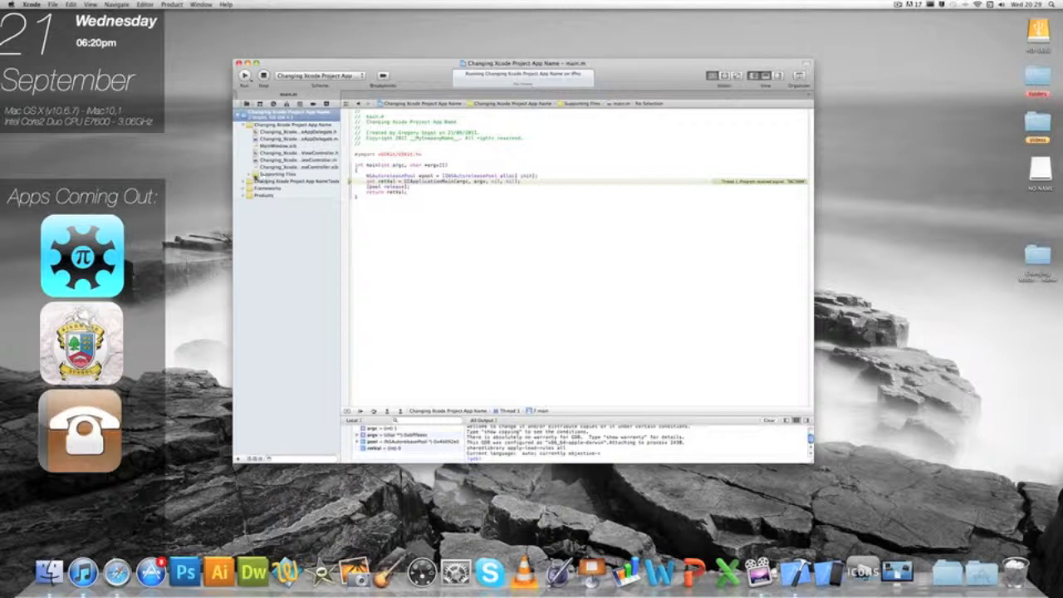
Step: Expand Supporting Files in the Project Navigator and select the app's -Info.plist
{"action": "left_click", "coordinate": [249, 174]}
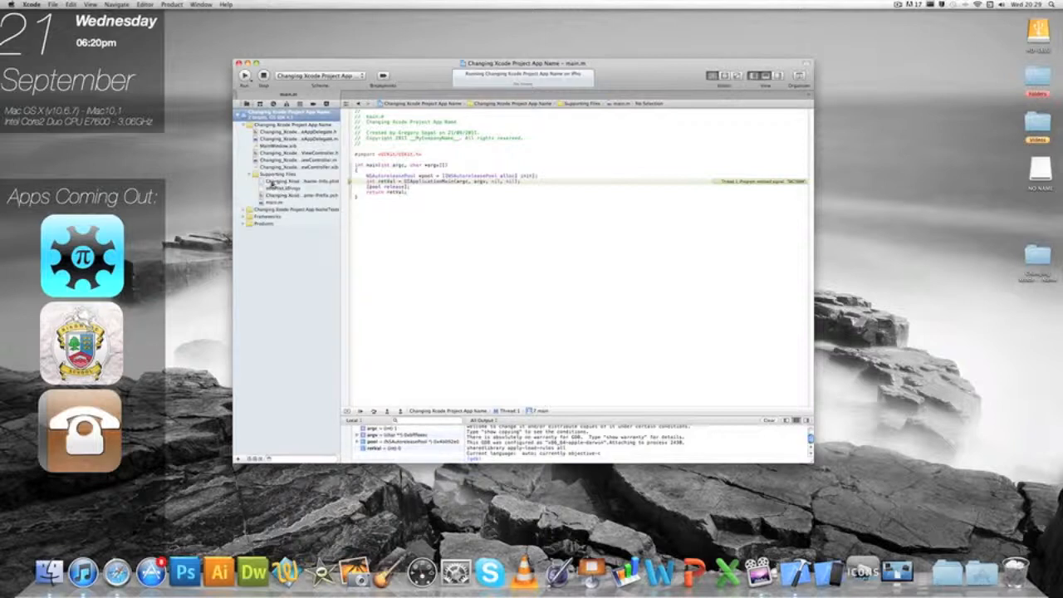
{"action": "left_click", "coordinate": [285, 183]}
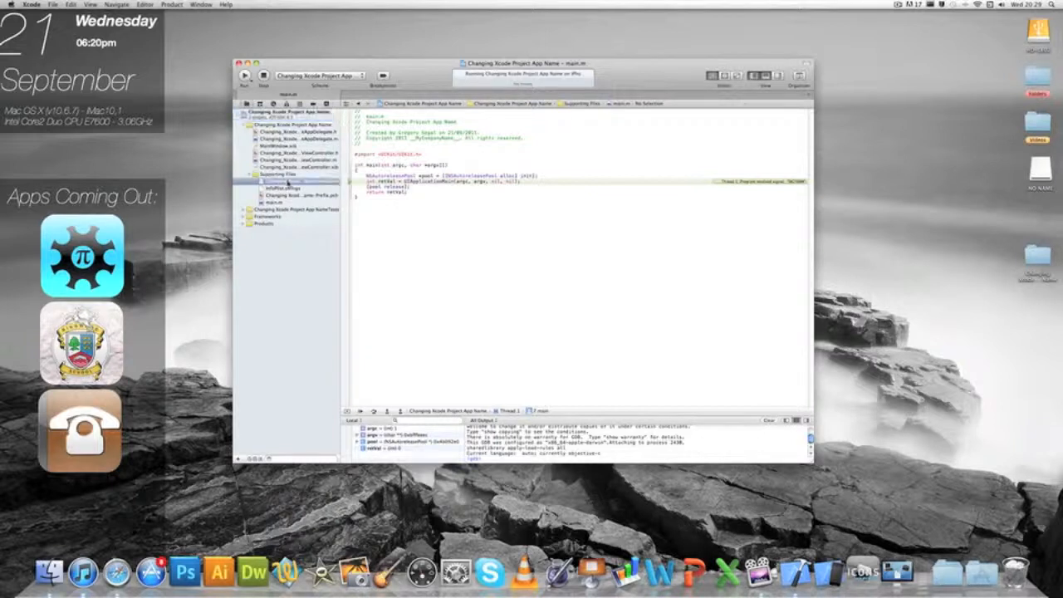
{"action": "left_click", "coordinate": [285, 179]}
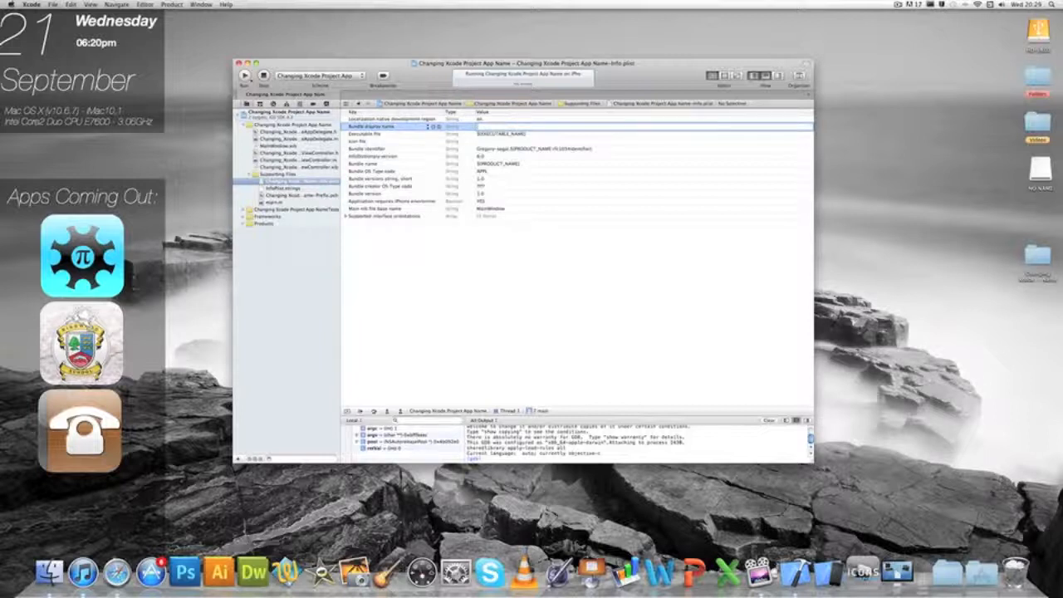
Step: Set Bundle display name to App Name, then stop and re-run the app in the simulator
{"action": "type", "text": "App Name"}
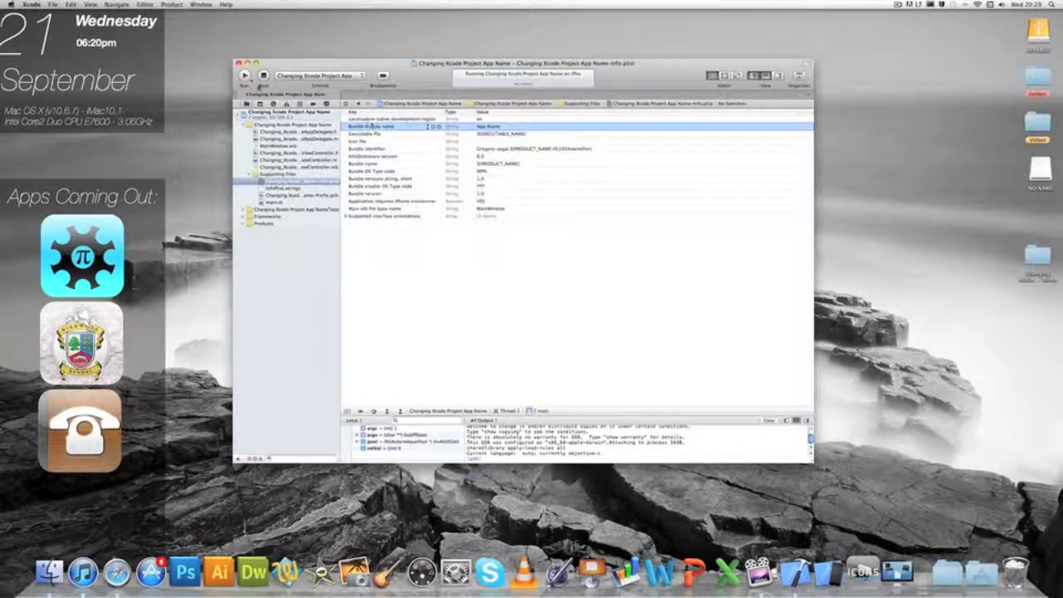
{"action": "left_click", "coordinate": [249, 73]}
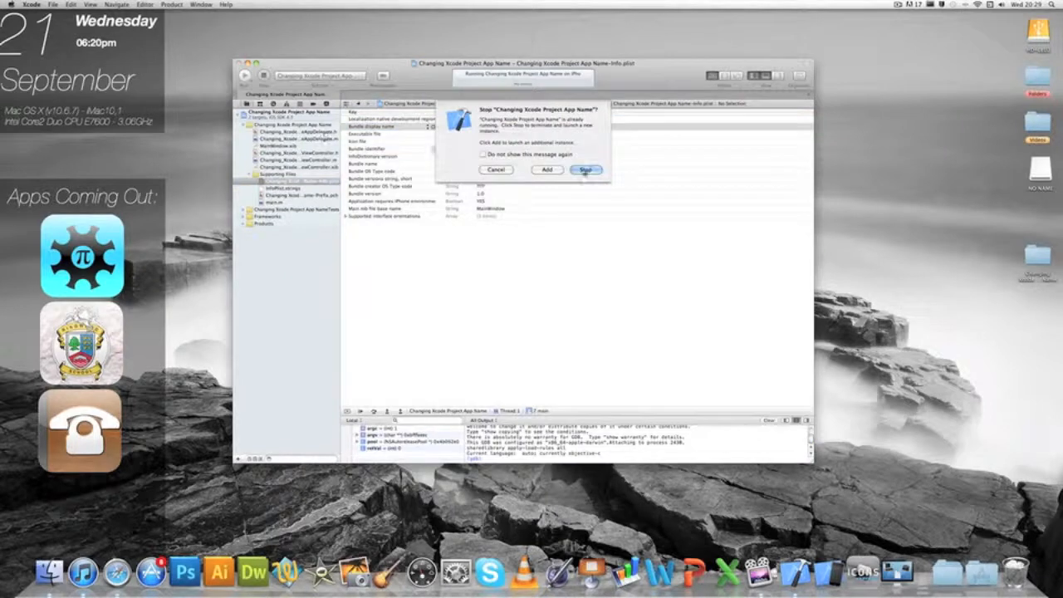
{"action": "left_click", "coordinate": [605, 169]}
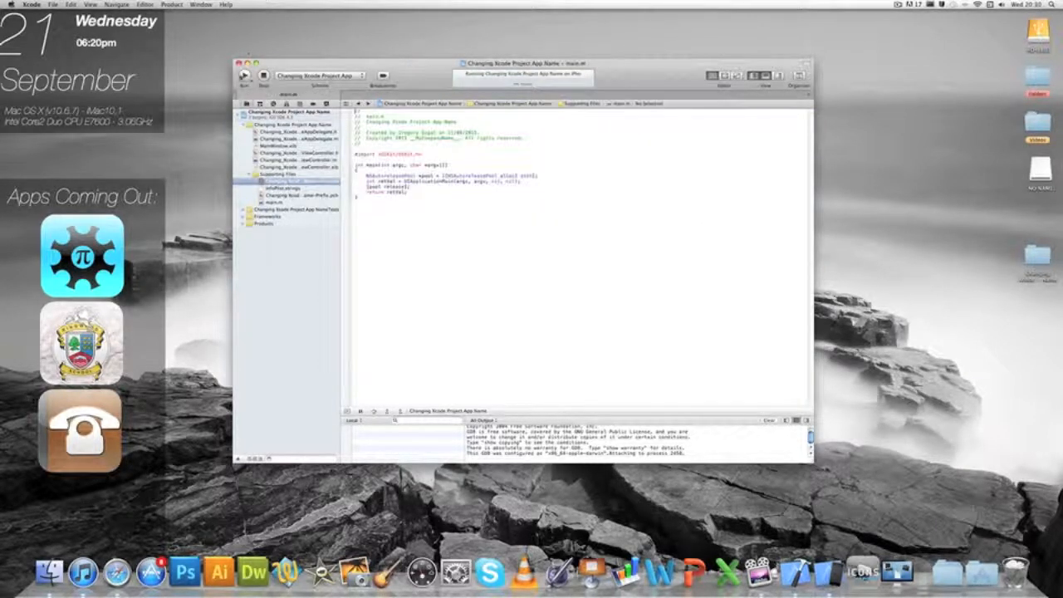
{"action": "left_click", "coordinate": [244, 73]}
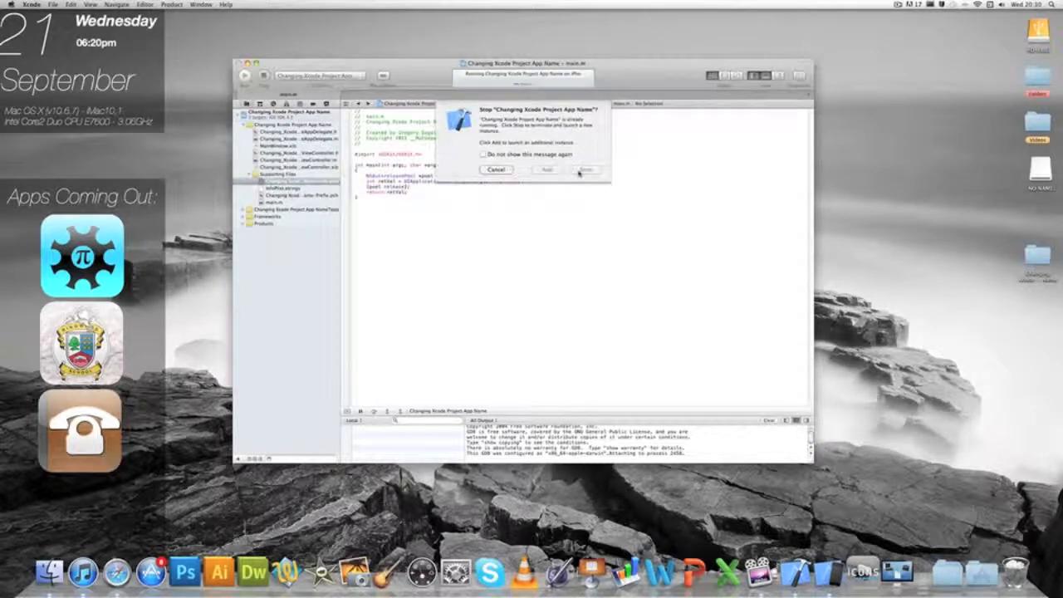